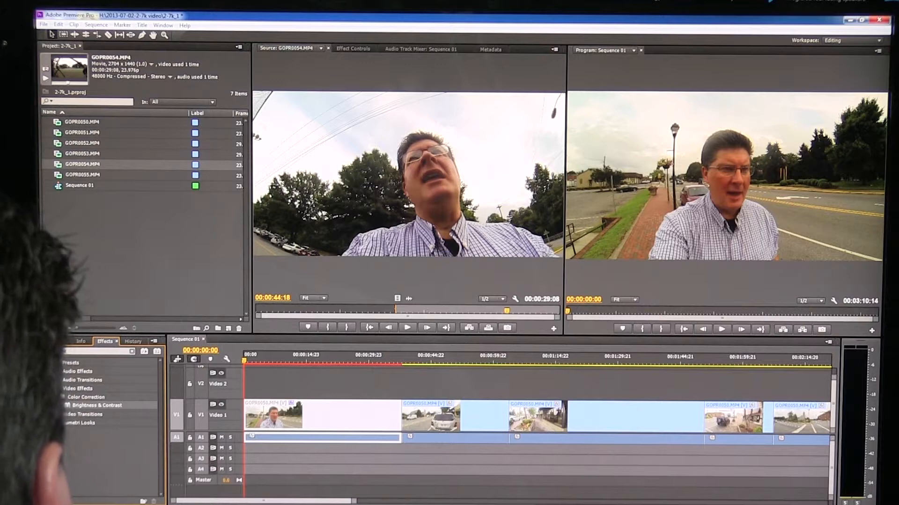
- Search 'bright' in the Effects panel and zoom the timeline view in Premiere
text(bright)
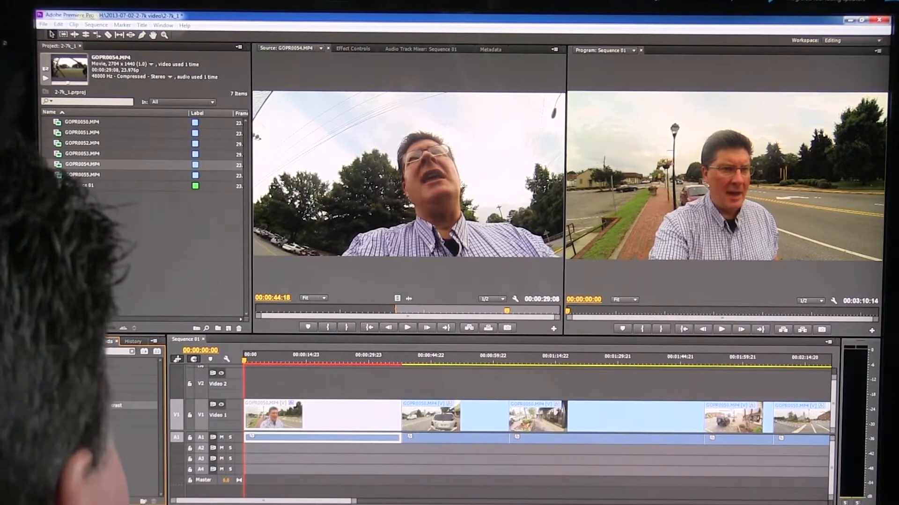
click(104, 340)
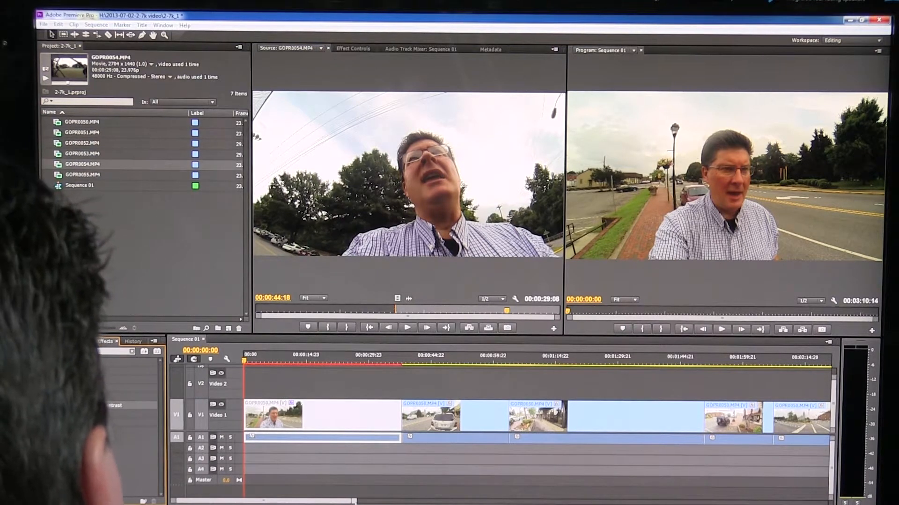
click(105, 341)
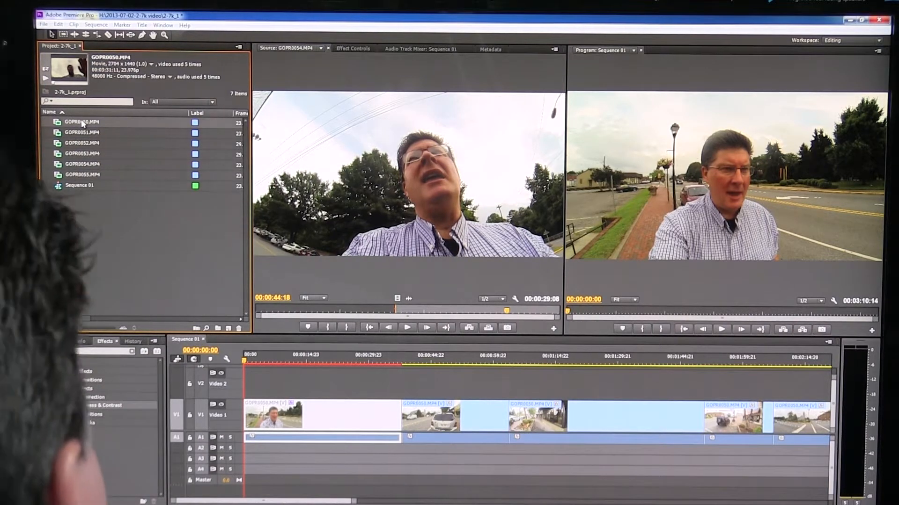
text(bright)
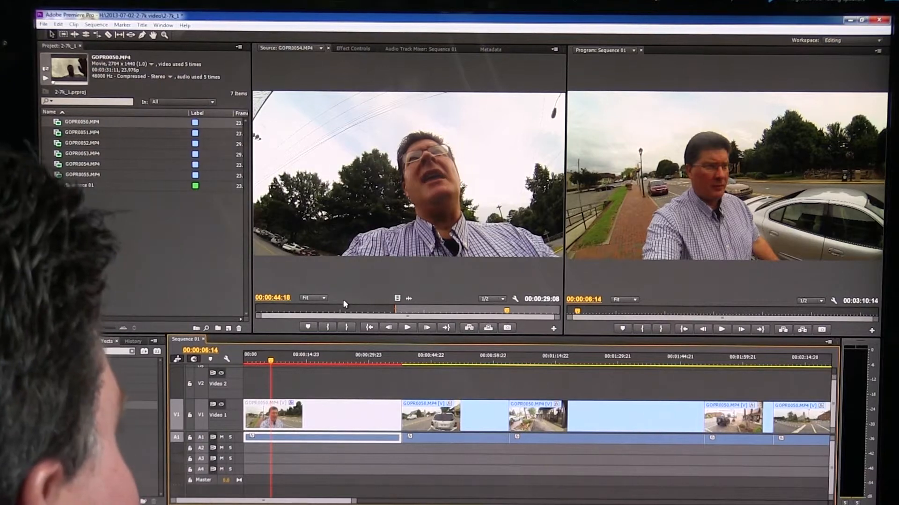
click(105, 341)
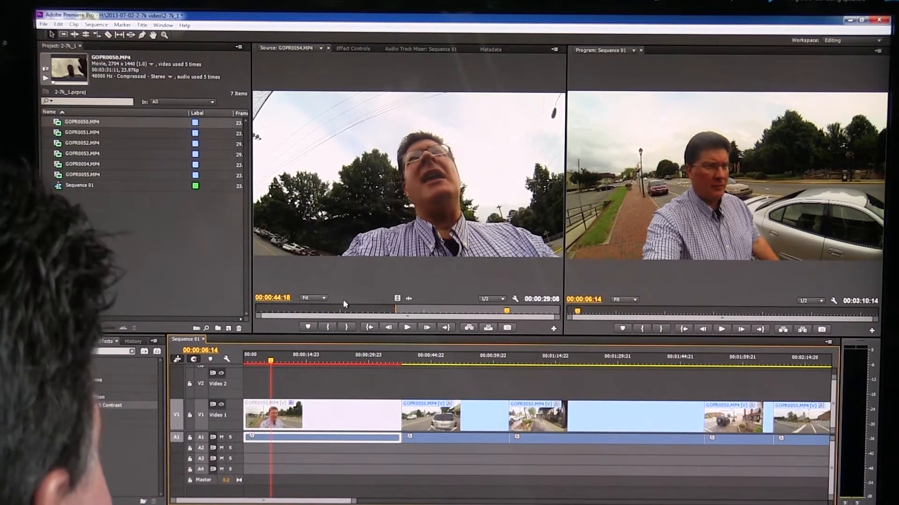
click(106, 341)
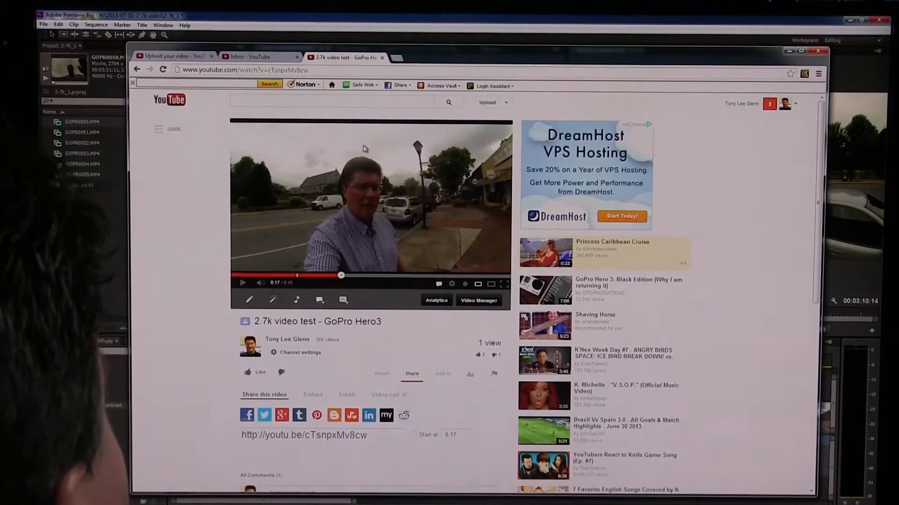
- Play back the uploaded '2.7k video test - GoPro Hero3' on YouTube, pausing and resuming
click(451, 284)
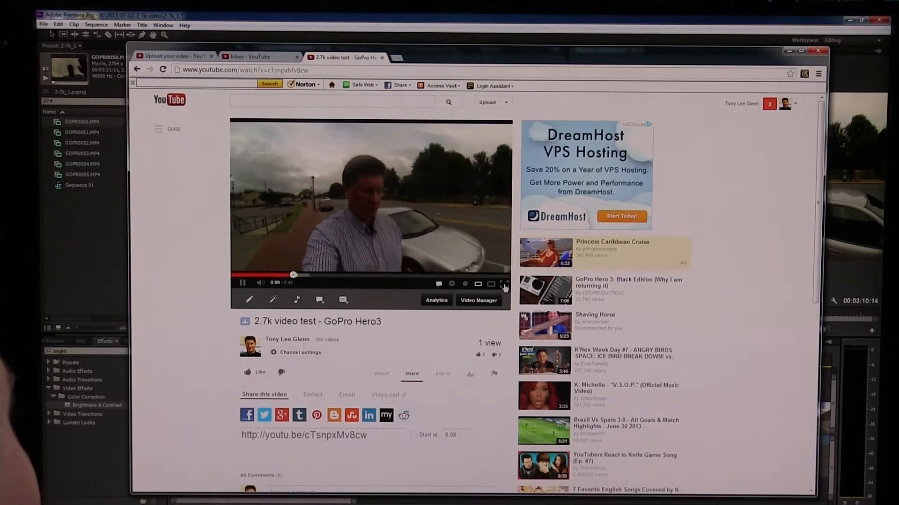
click(503, 283)
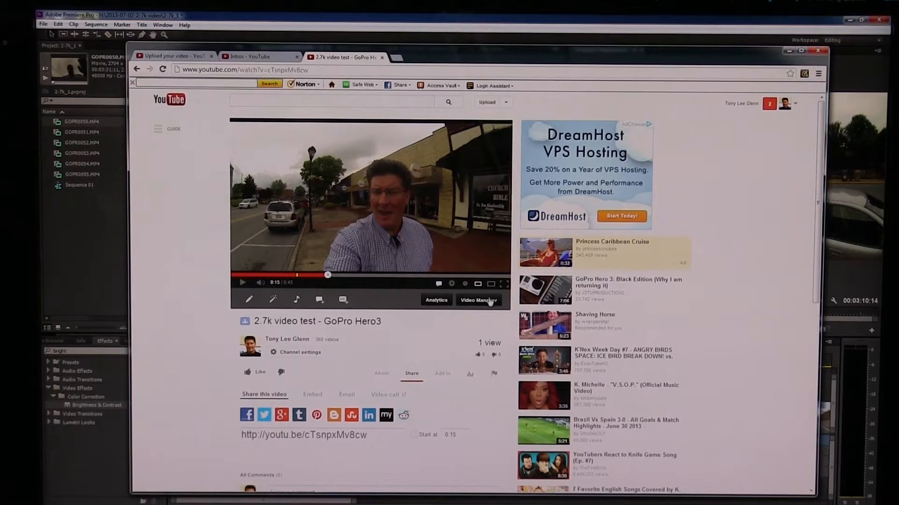
click(451, 283)
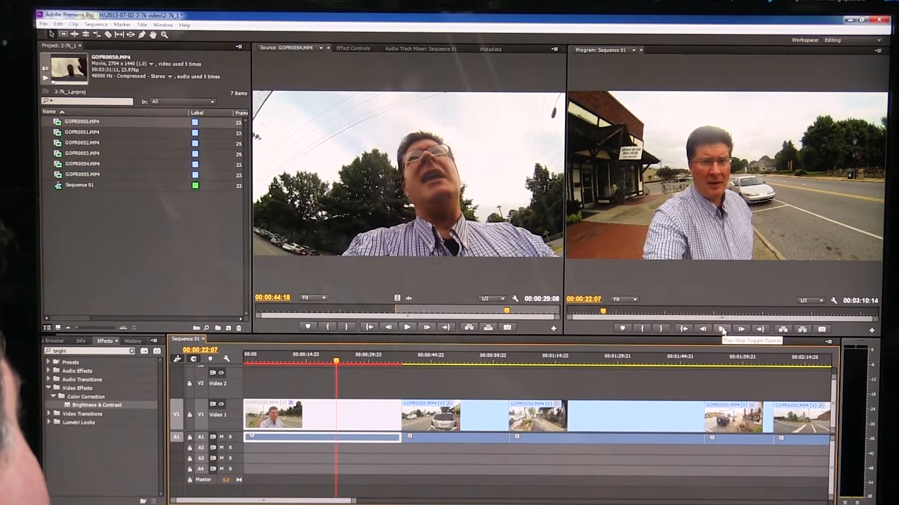
click(722, 329)
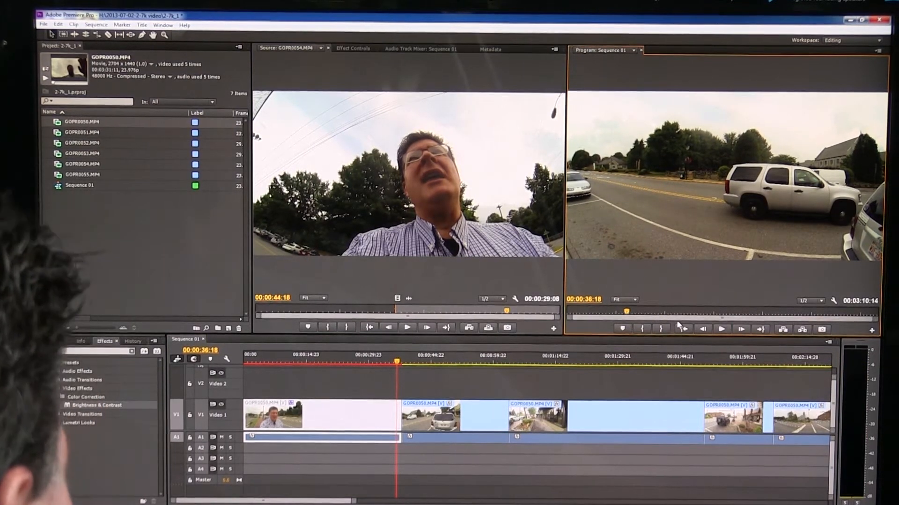
text(bright)
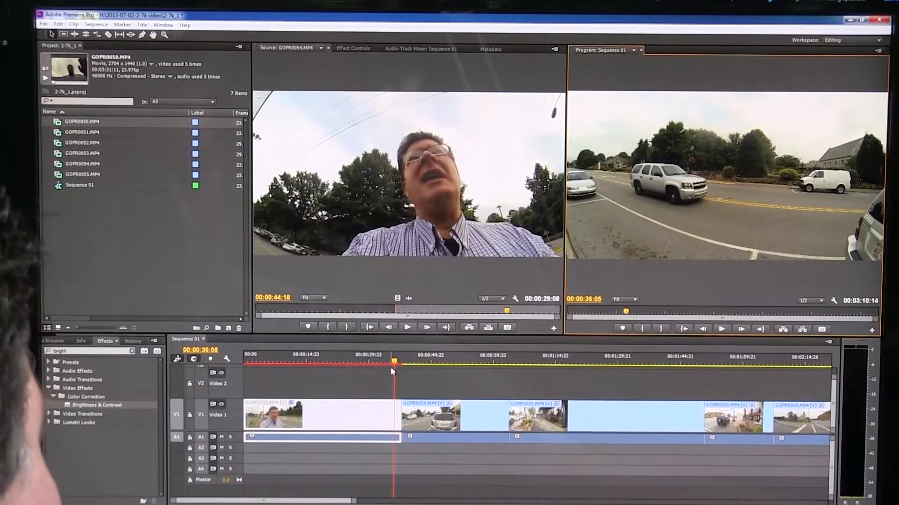
click(566, 356)
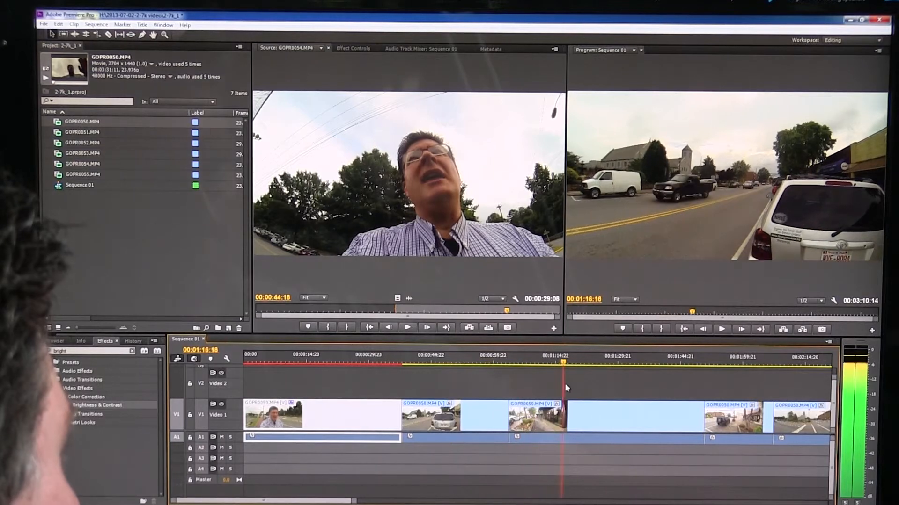
click(618, 363)
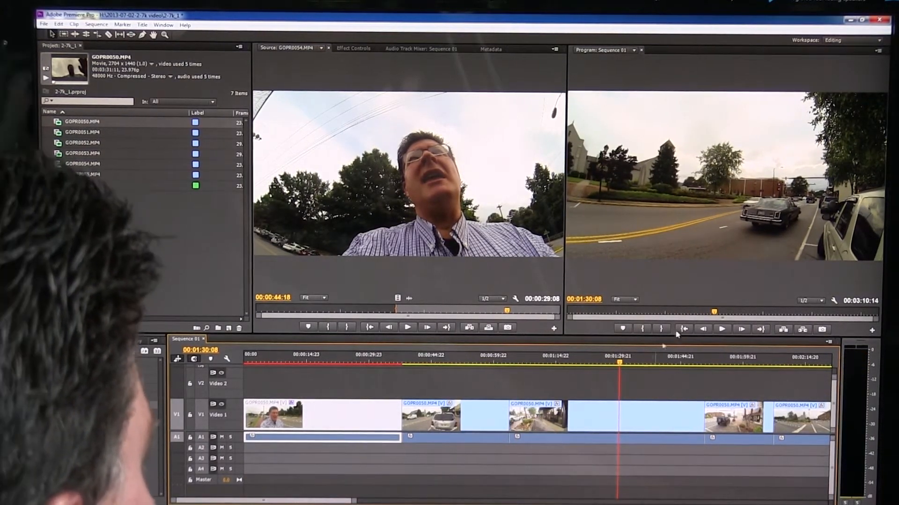
click(714, 364)
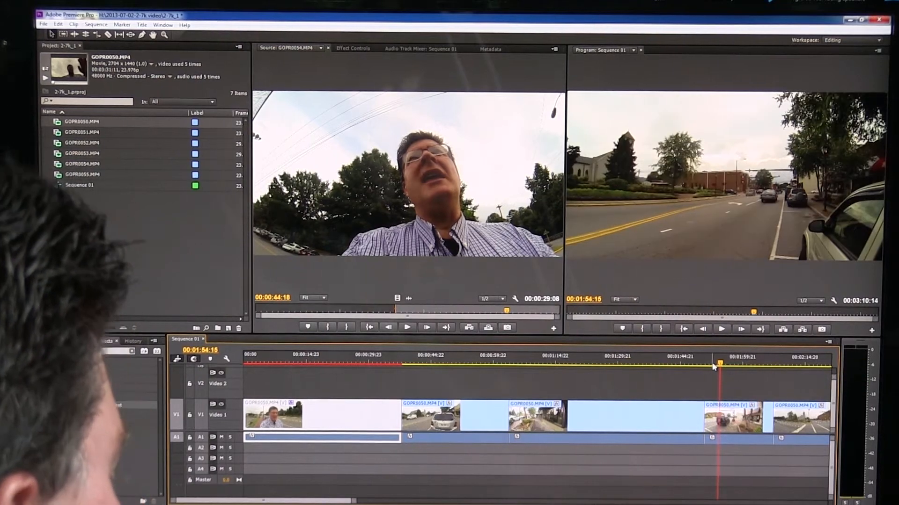
click(720, 328)
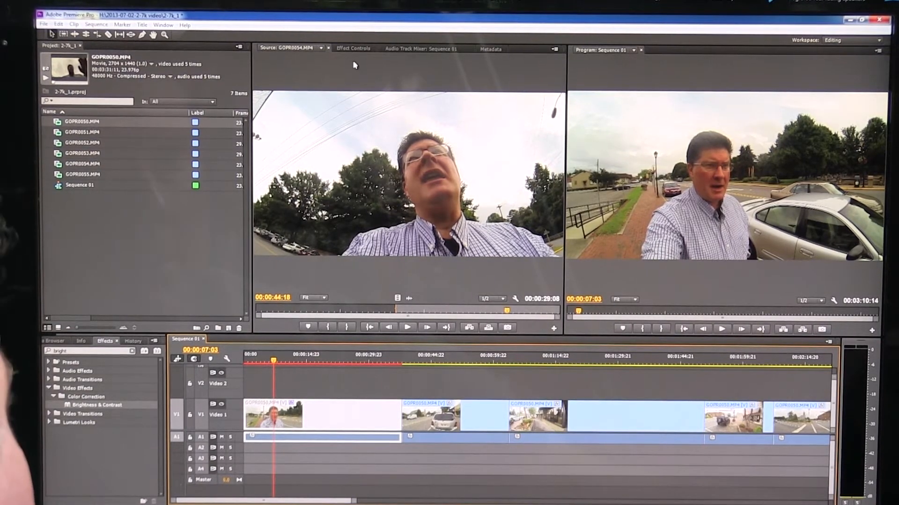
- Apply Brightness & Contrast and Fast Color Corrector to the first clip GOPR0050.MP4
click(352, 47)
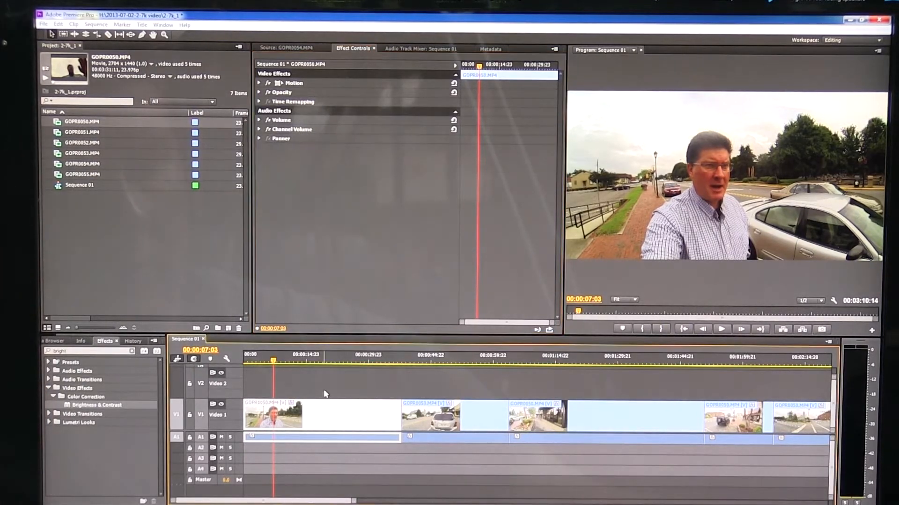
click(324, 394)
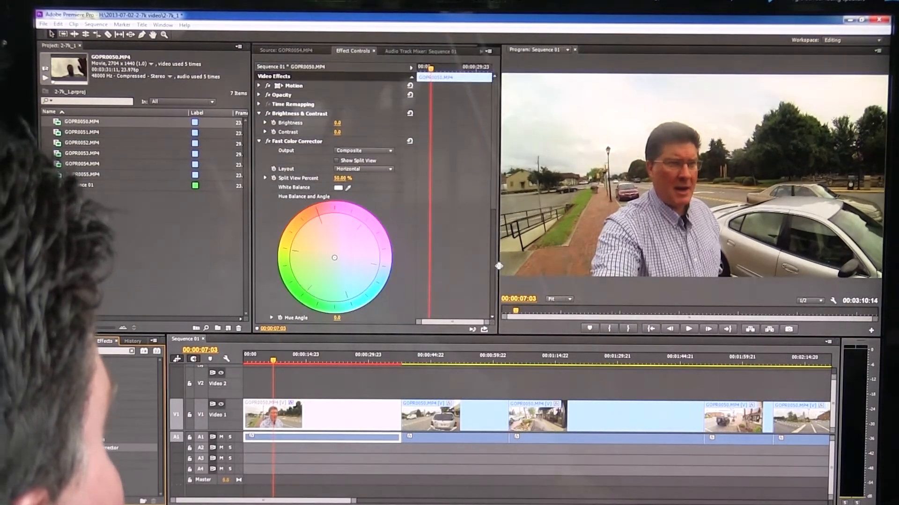
click(104, 340)
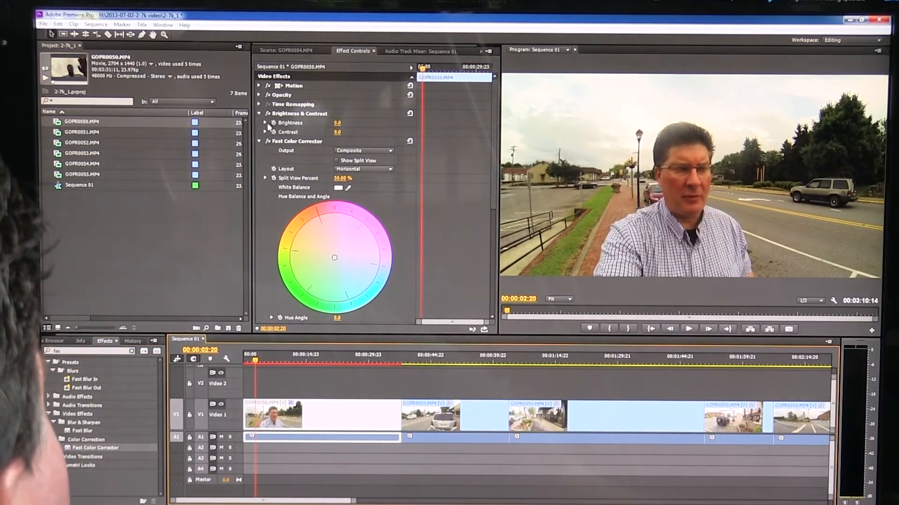
- Set the first clip's brightness to 15.9 and contrast to 7.4, then reach the Fast Color Corrector
click(265, 123)
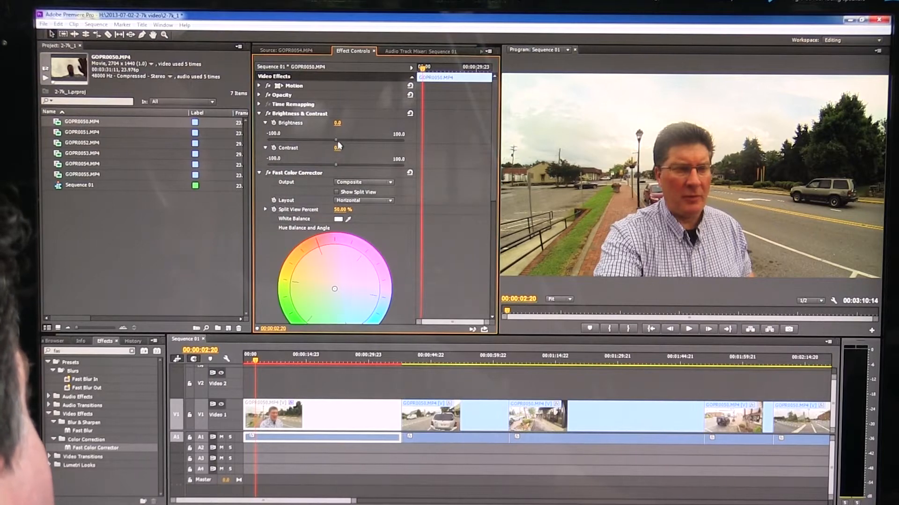
drag(337, 123, 352, 122)
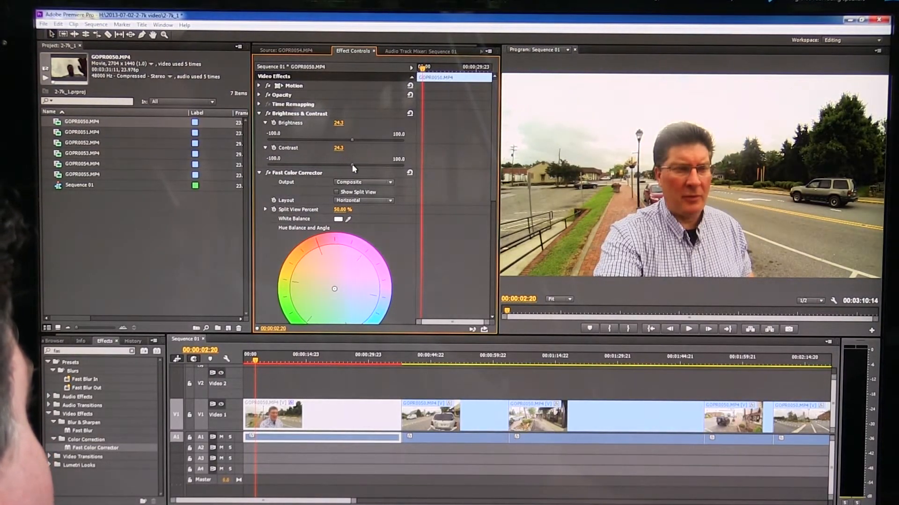
drag(338, 147, 335, 147)
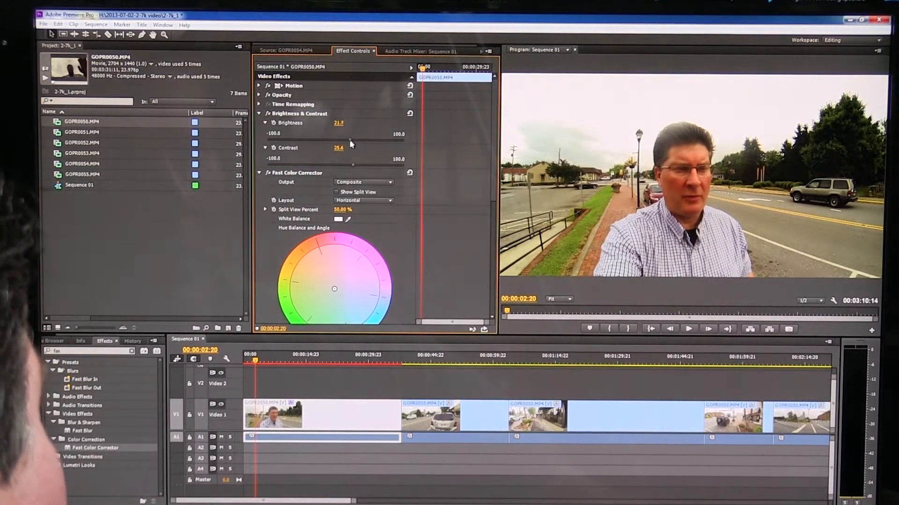
drag(350, 144, 342, 168)
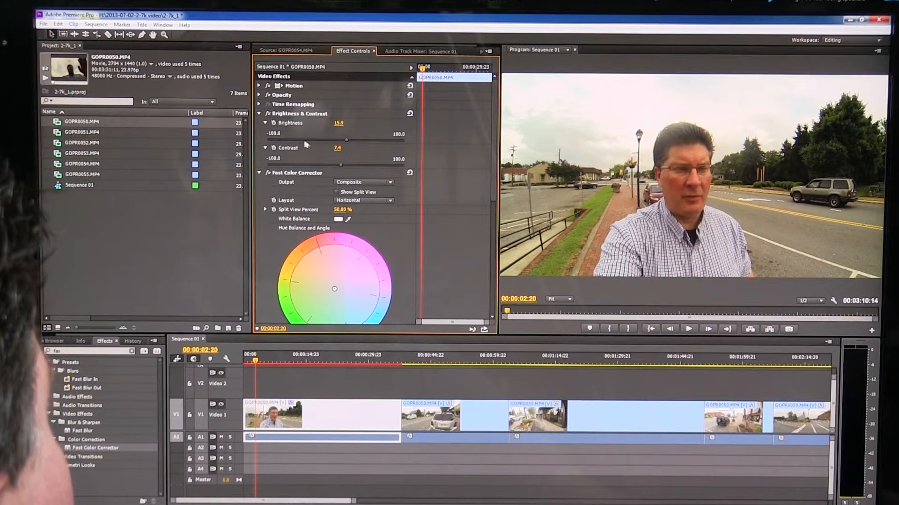
click(274, 124)
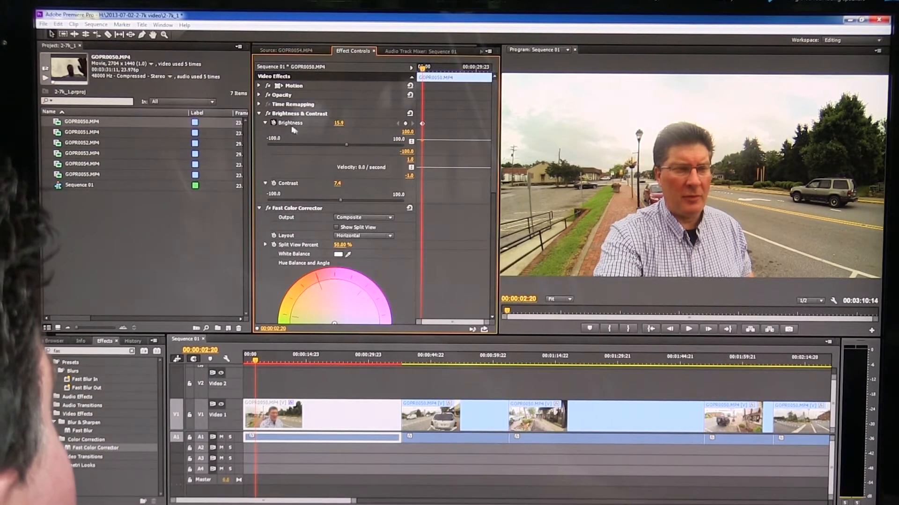
mouse_move(381, 207)
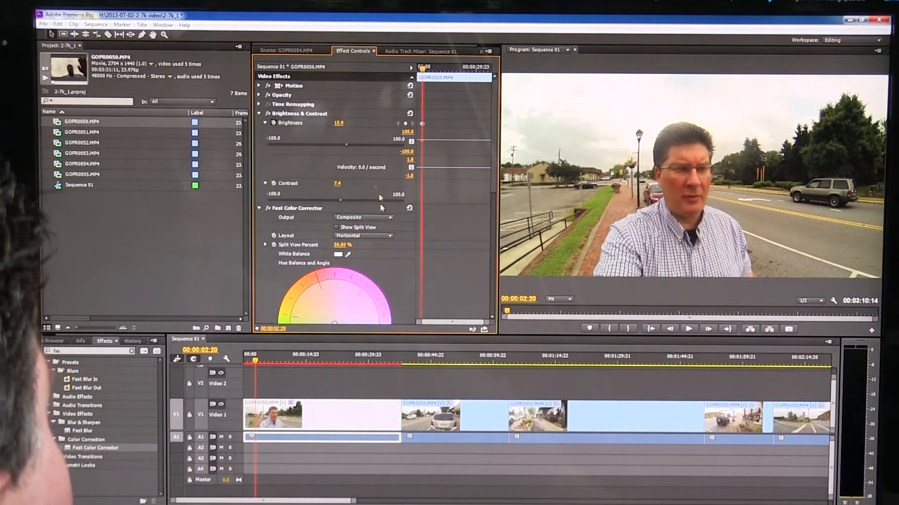
scroll(down, 3)
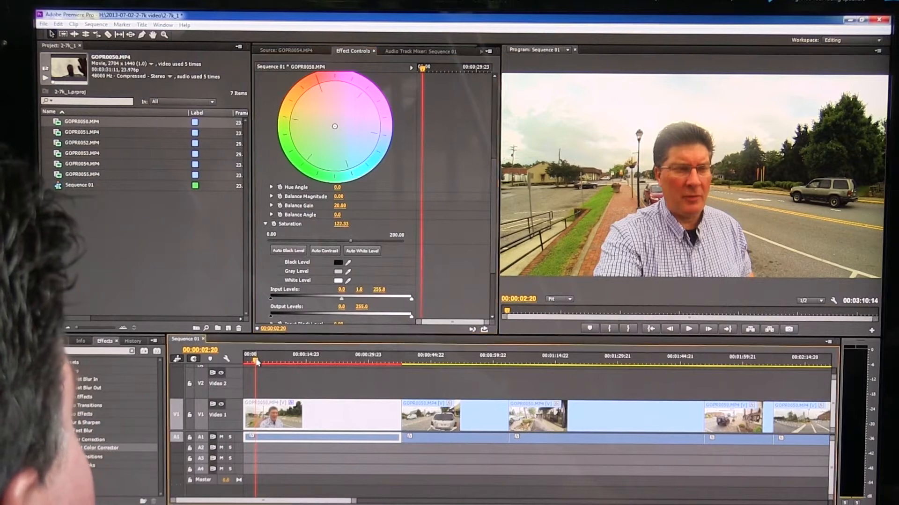
- Preview the corrected storefront shot at about 00:00:22:15 with the timeline zoomed in
click(326, 359)
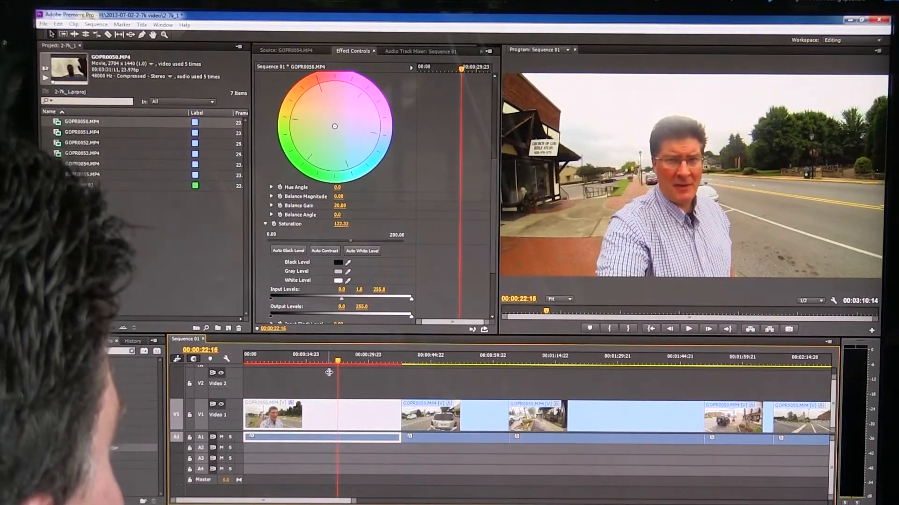
click(105, 341)
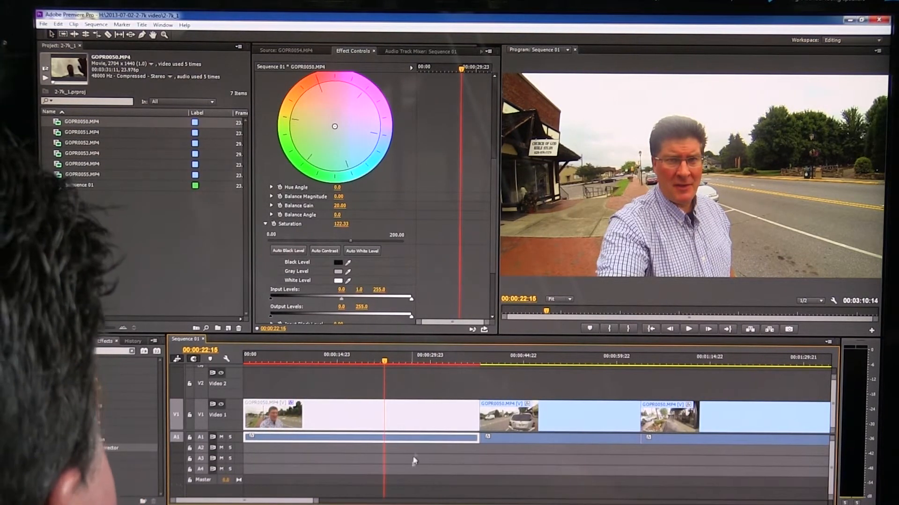
- Move the playhead to 00:00:27:00 and reach the File menu for exporting
click(412, 361)
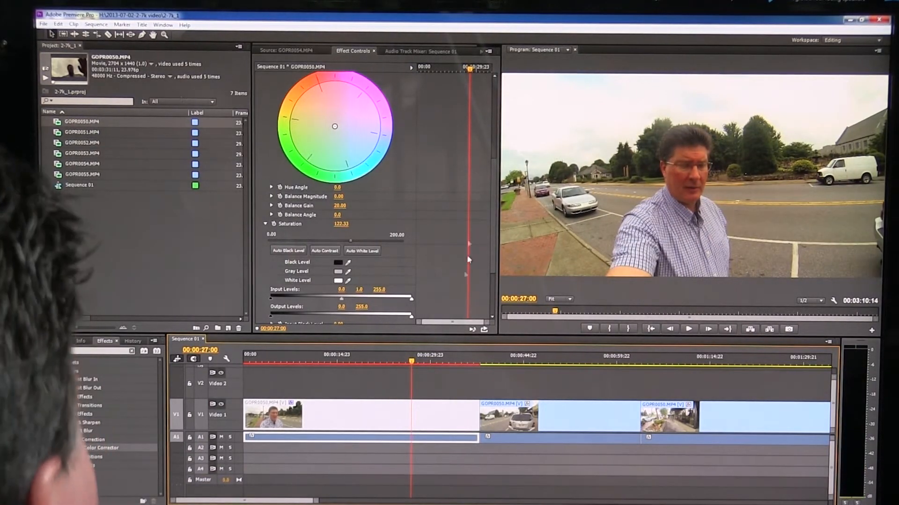
mouse_move(444, 442)
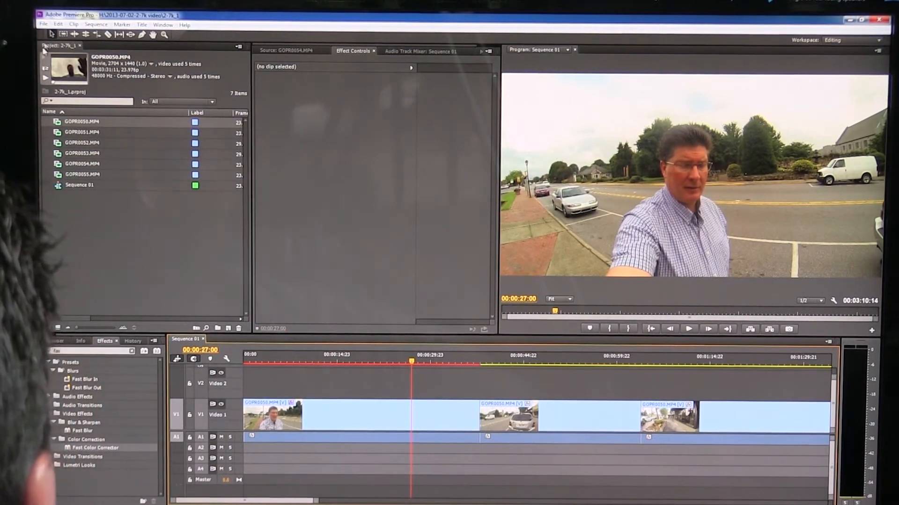
click(44, 24)
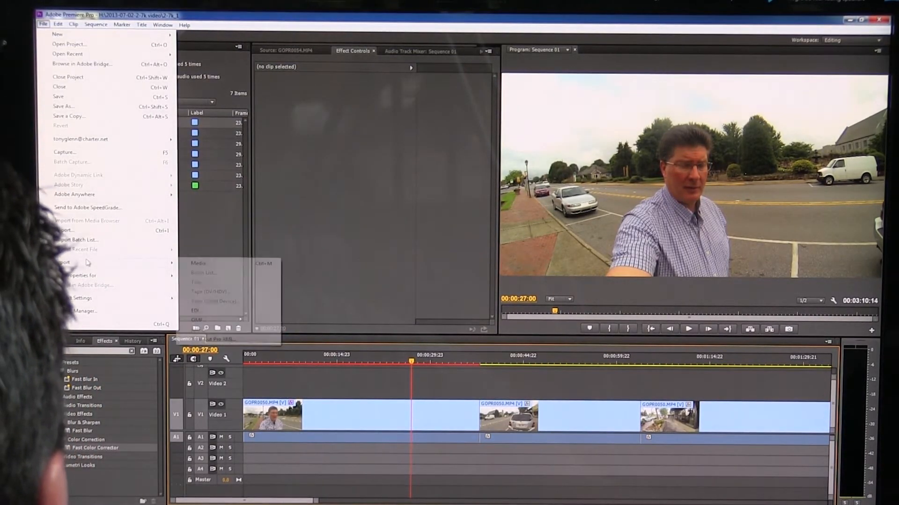
- Bring up Export Settings for Sequence 01 as H.264 2704x1440 with the Video settings shown
click(198, 263)
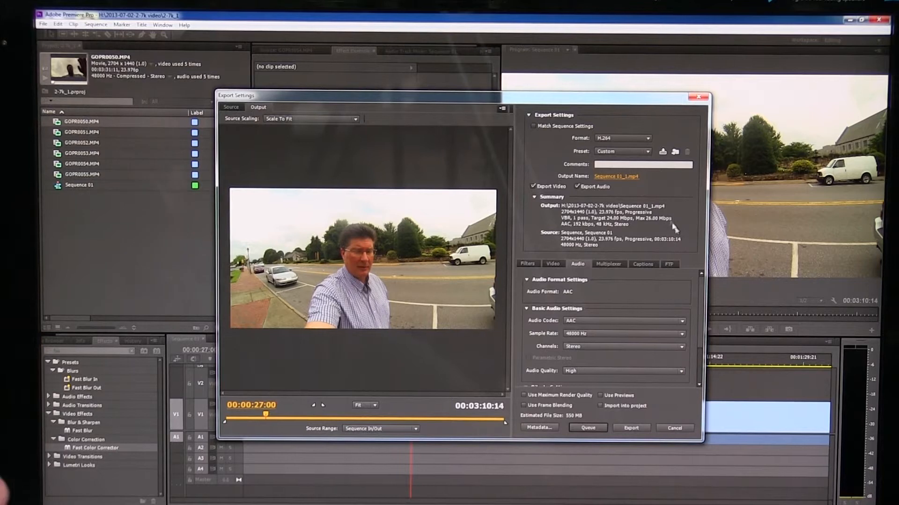
click(553, 264)
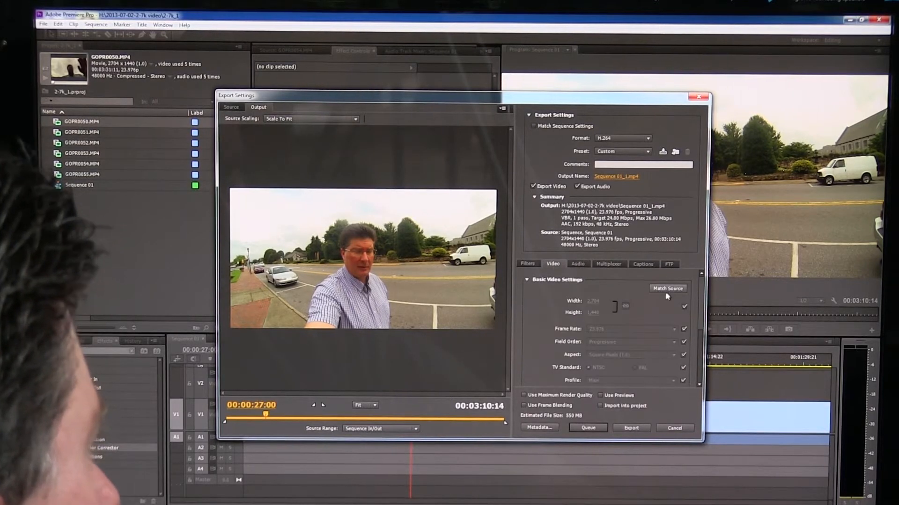
mouse_move(667, 288)
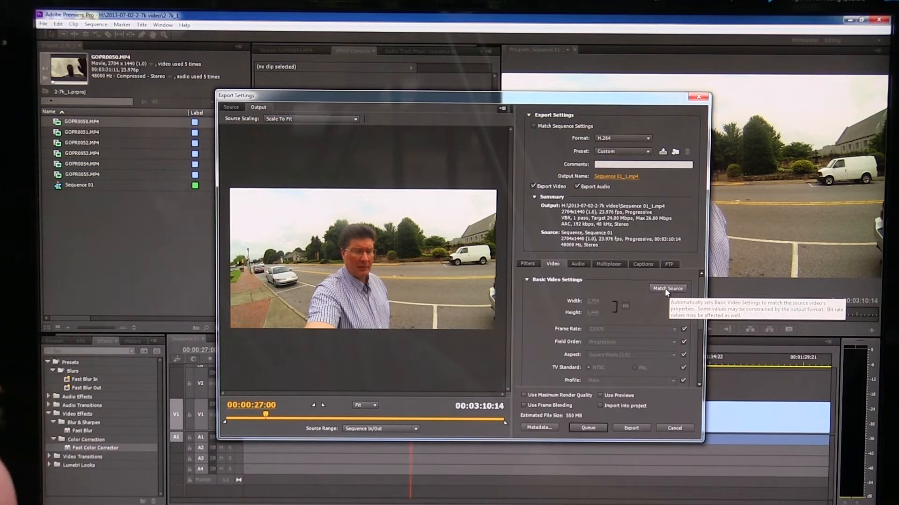
mouse_move(664, 293)
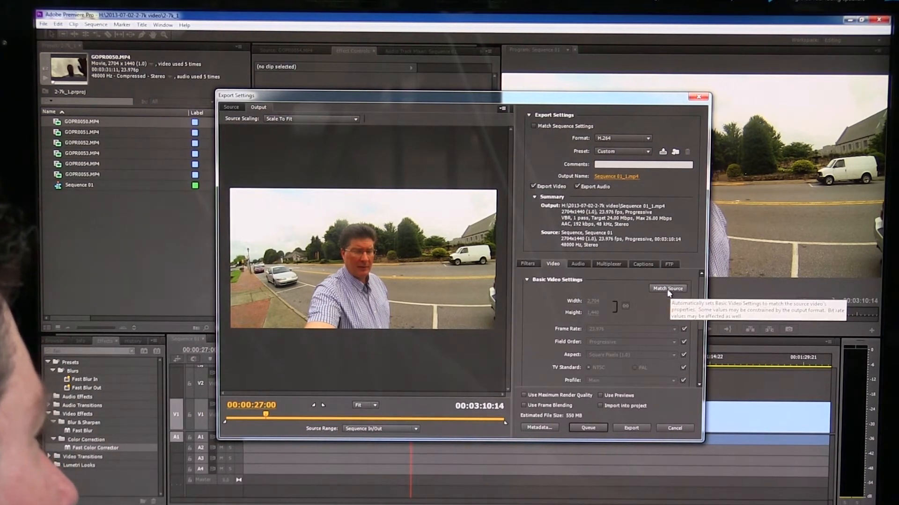
mouse_move(591, 305)
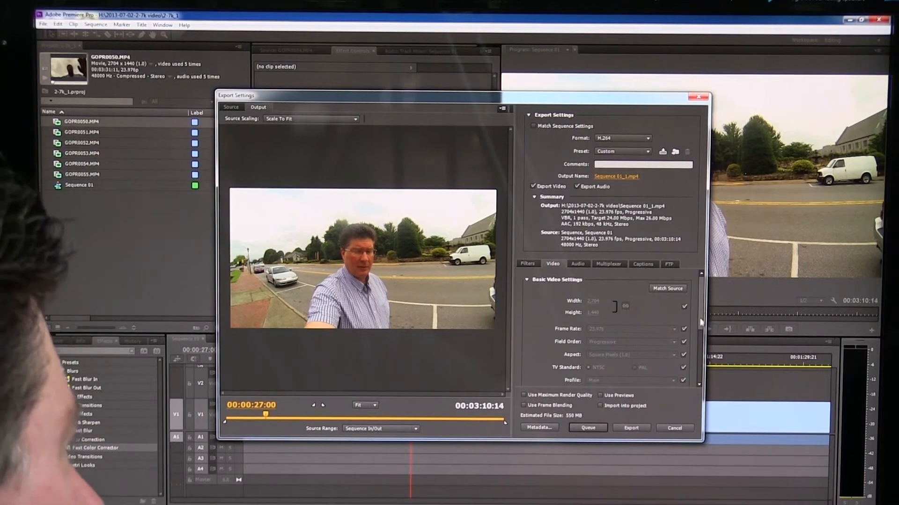
- Confirm VBR 1-pass bitrate of 24 Mbps target, 26 Mbps maximum, and start the export
scroll(down, 3)
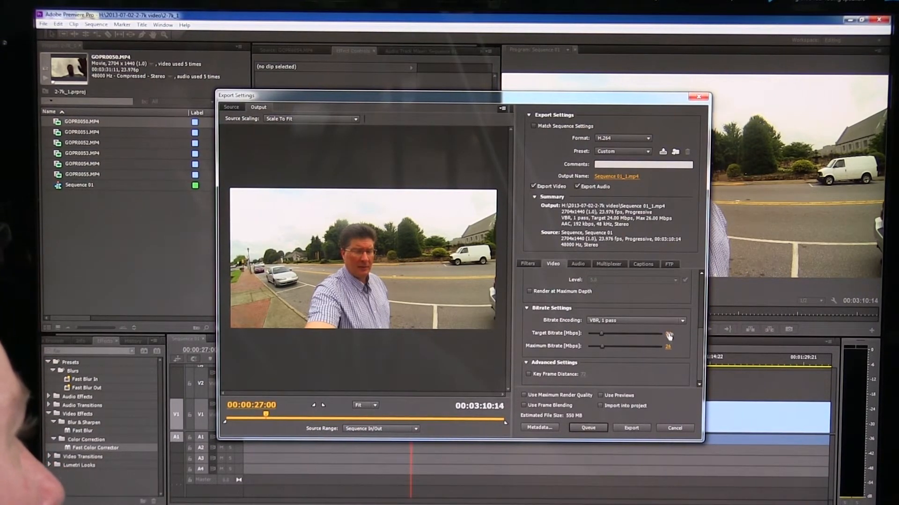
mouse_move(678, 360)
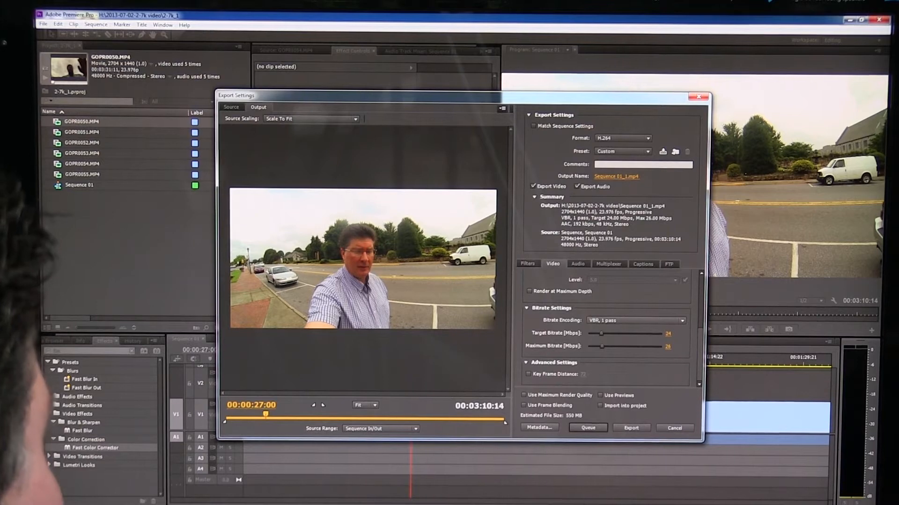
click(674, 428)
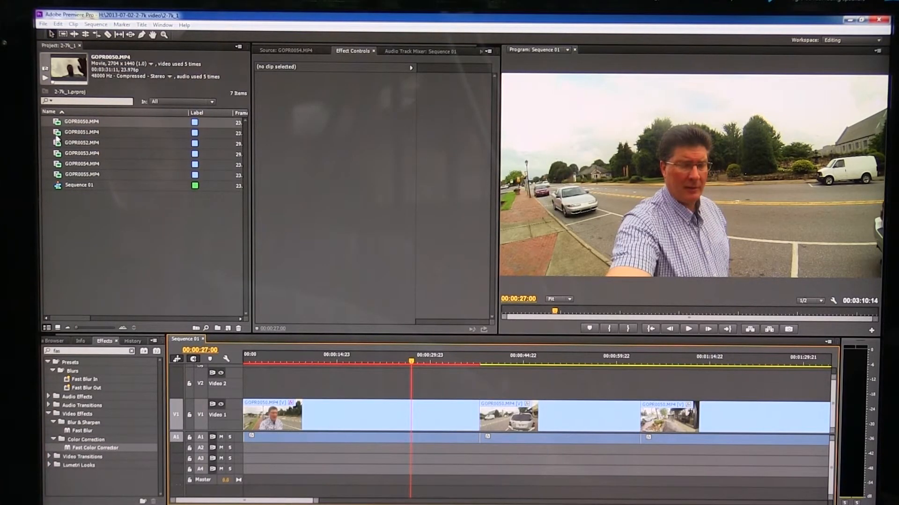
click(83, 142)
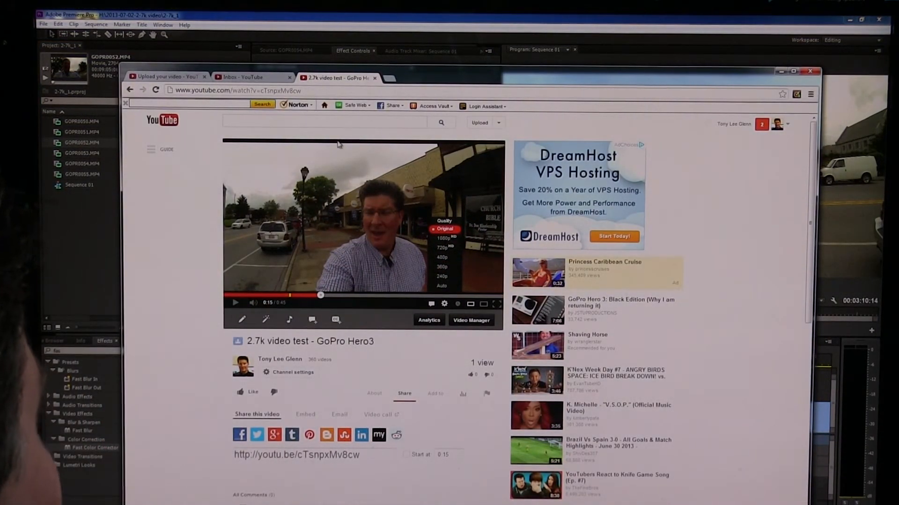
mouse_move(376, 293)
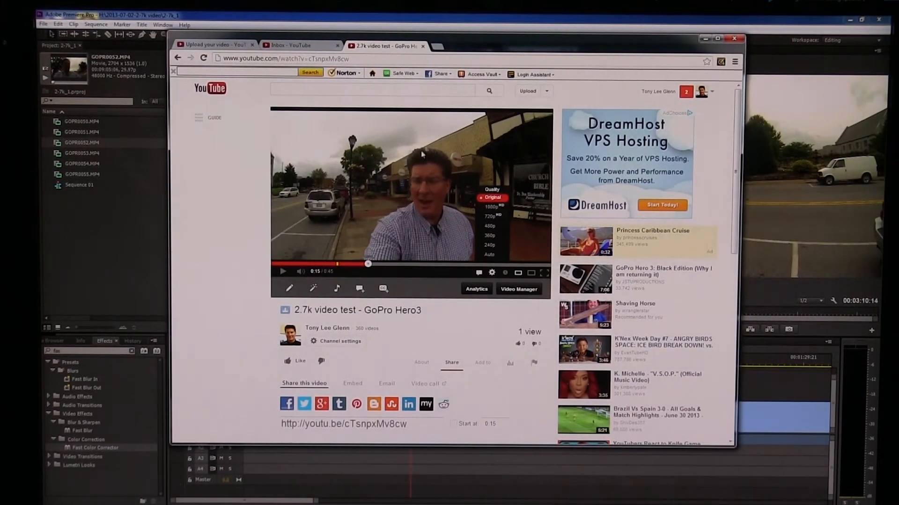
mouse_move(330, 175)
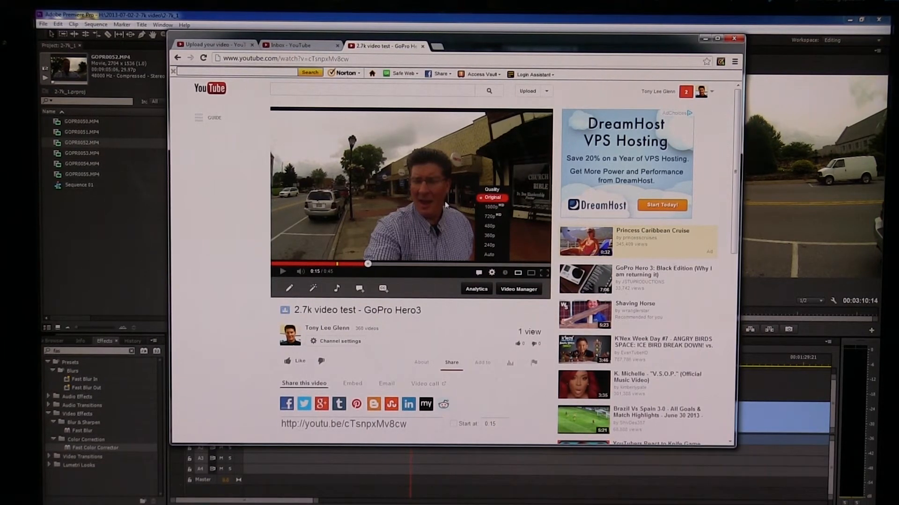
mouse_move(422, 230)
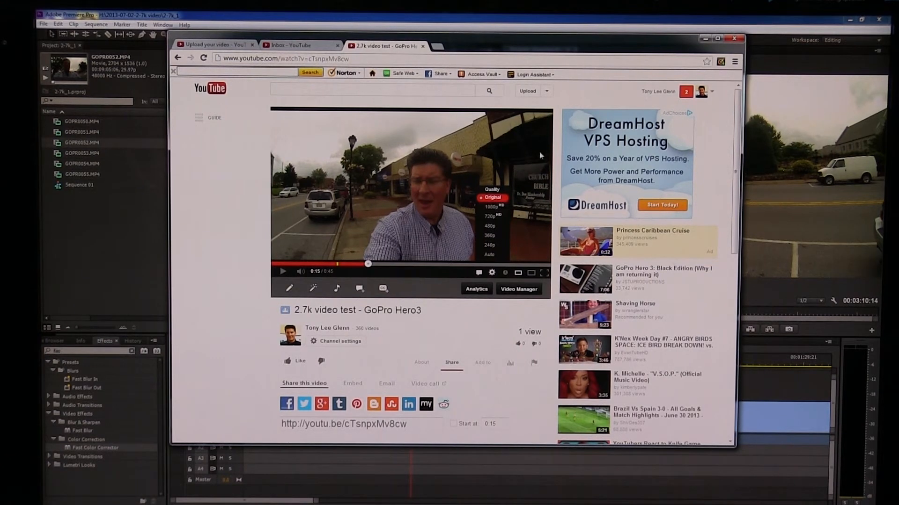
mouse_move(522, 246)
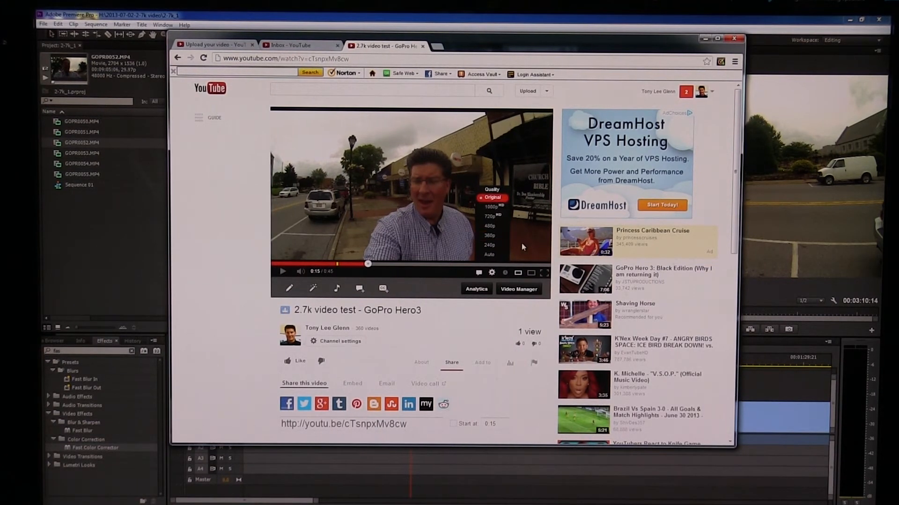
mouse_move(228, 298)
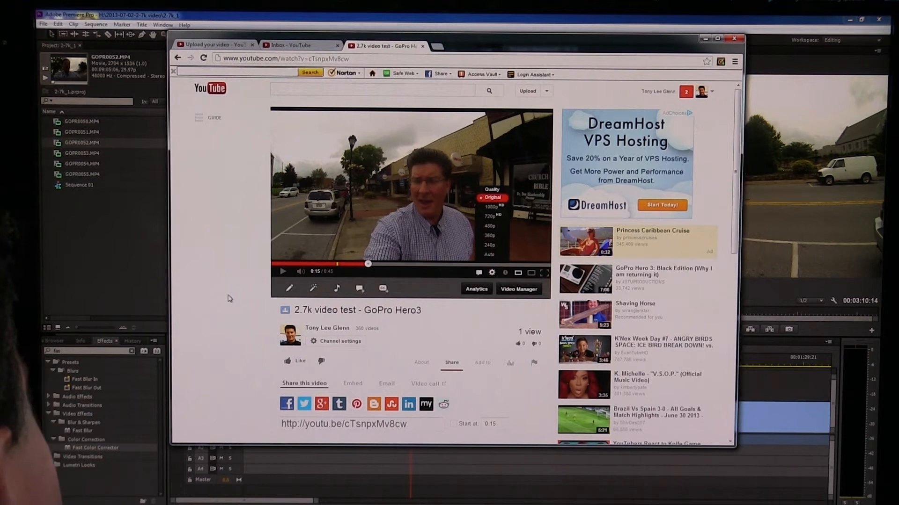